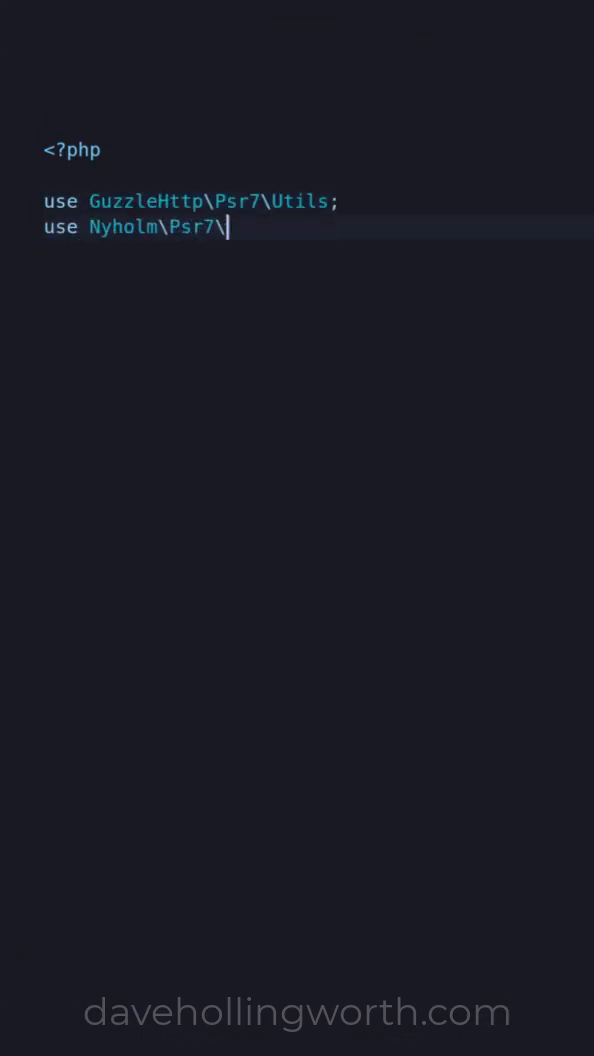
type("Stream;")
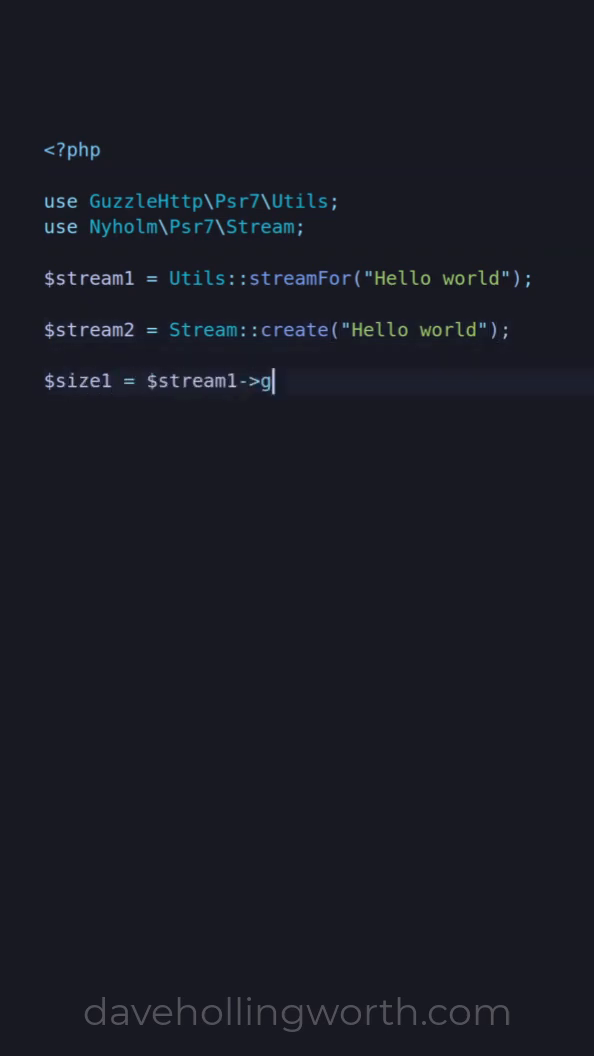
type("etSize();")
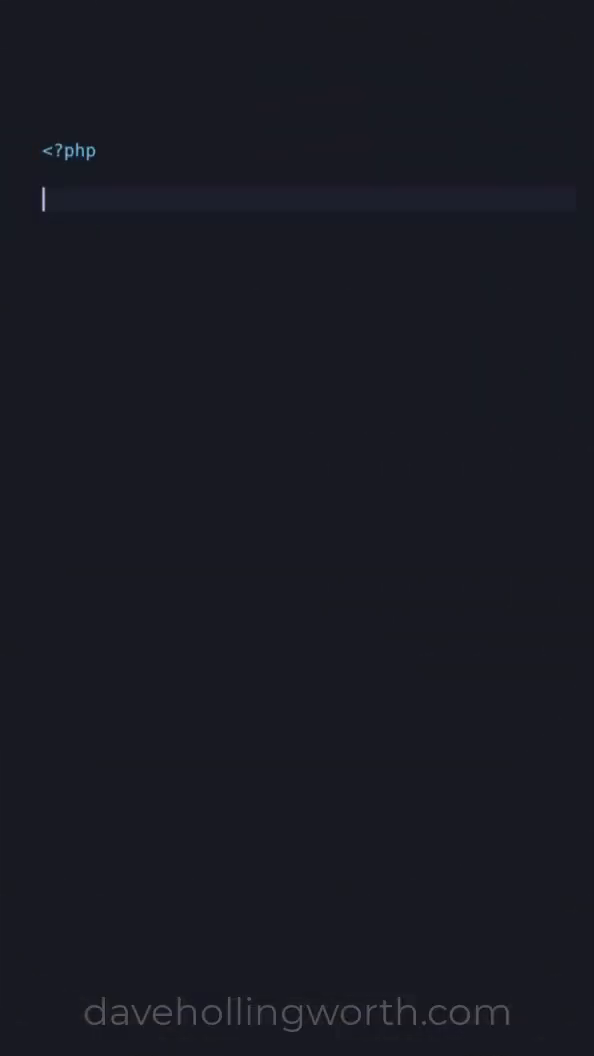
type("use Nyholm\\Psr7\\Factory\\Ps")
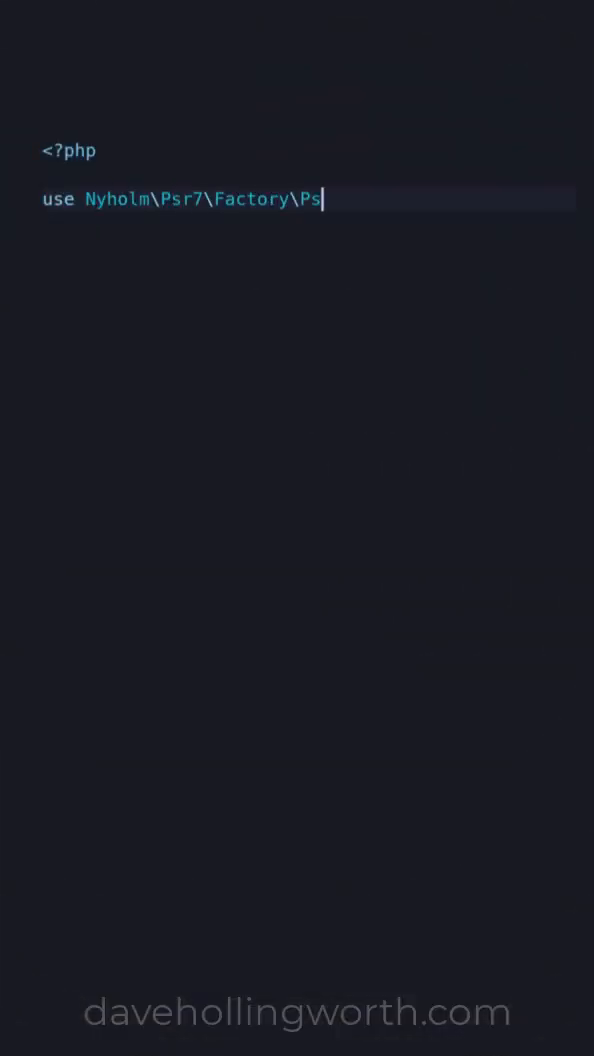
type("r17Factory;")
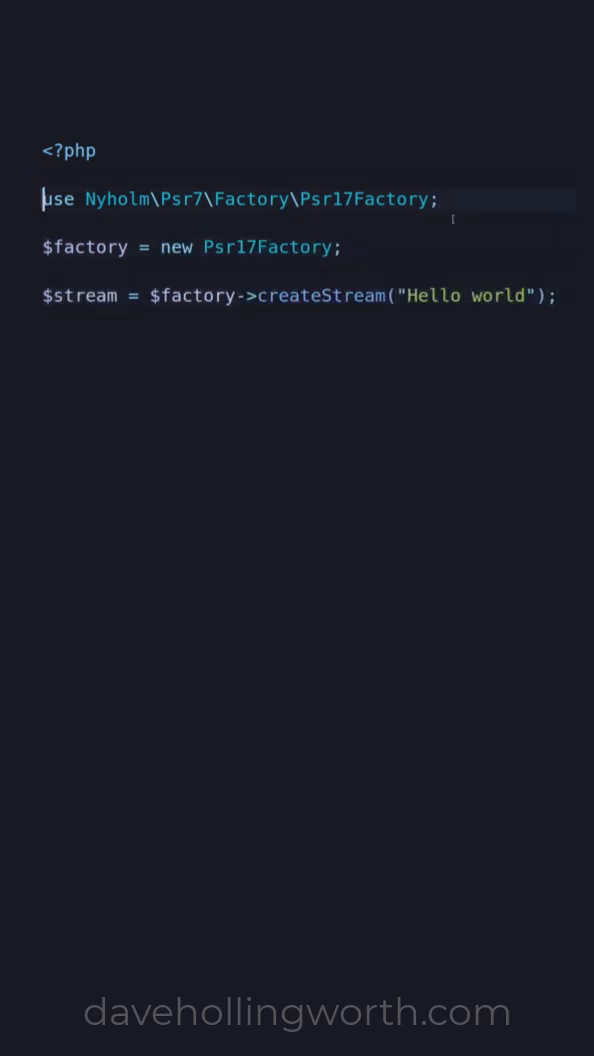
type("use GuzzleHtt")
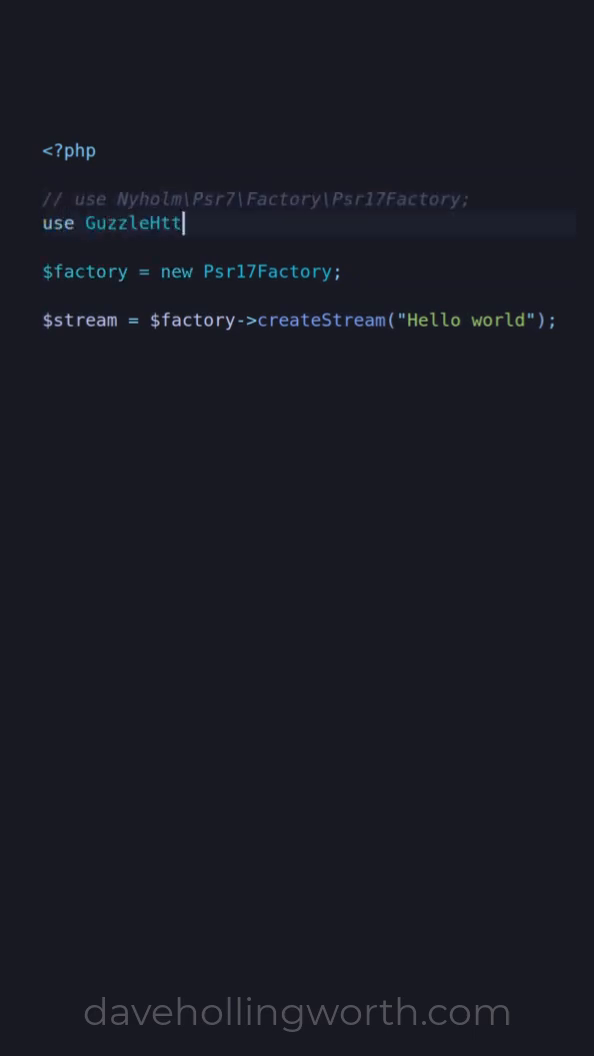
type("p\\Psr7\\HttpFactory;")
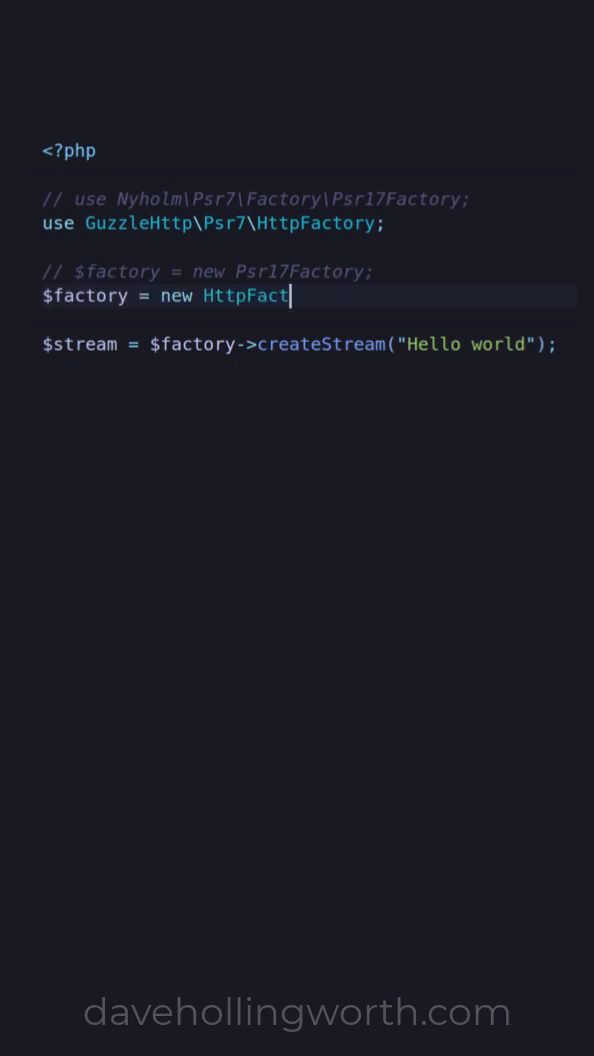
type("ory;")
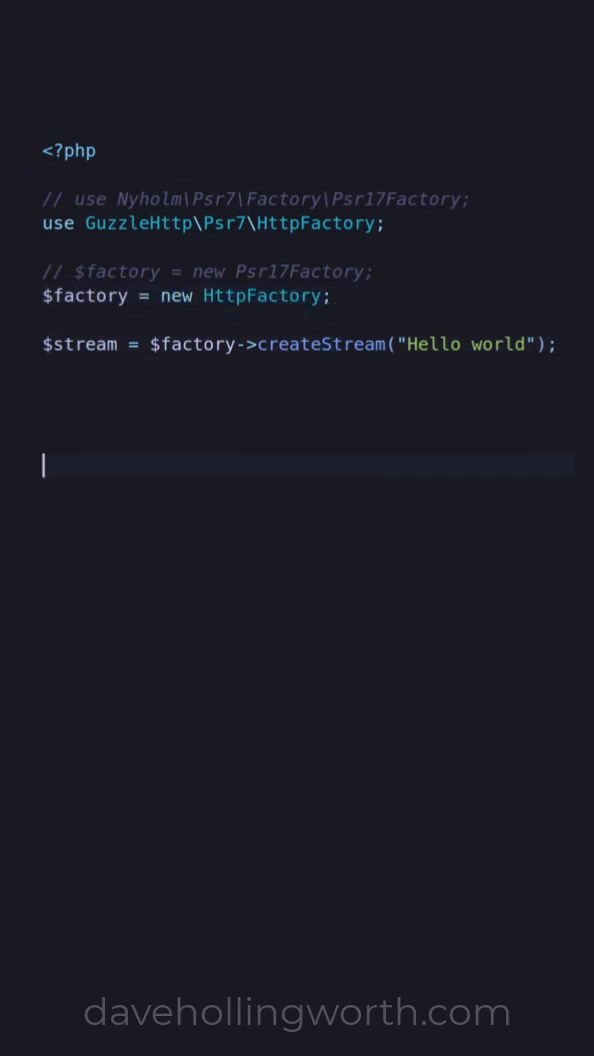